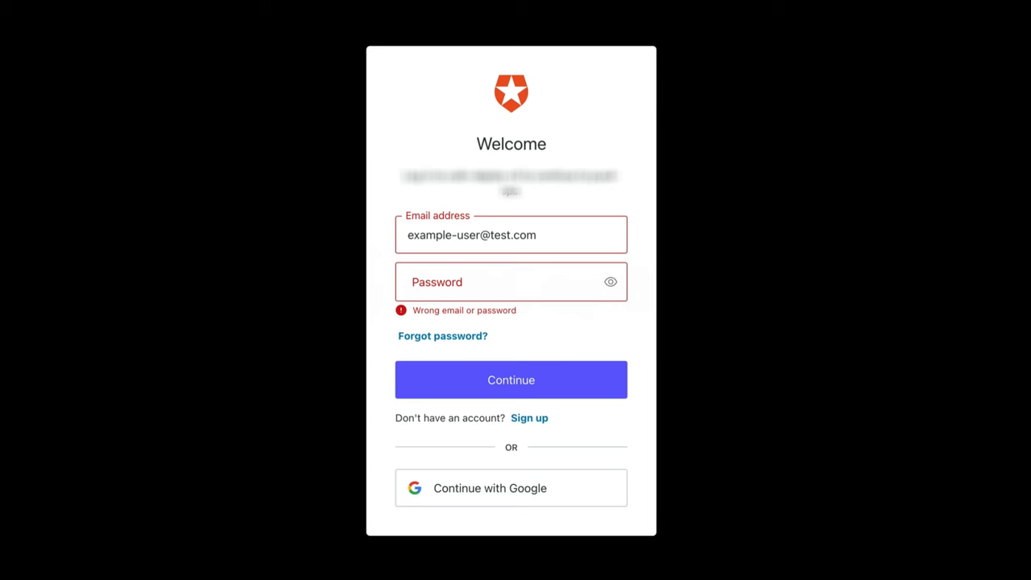
{"action": "mouse_move", "coordinate": [447, 294]}
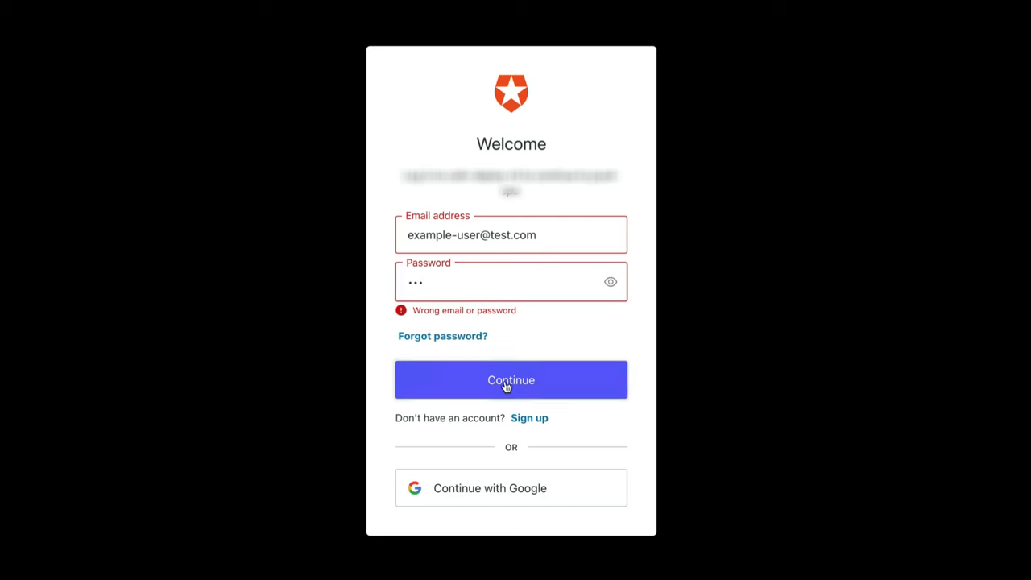
Submit two failed sign-ins for the example user using a wrong password
{"action": "left_click", "coordinate": [511, 281]}
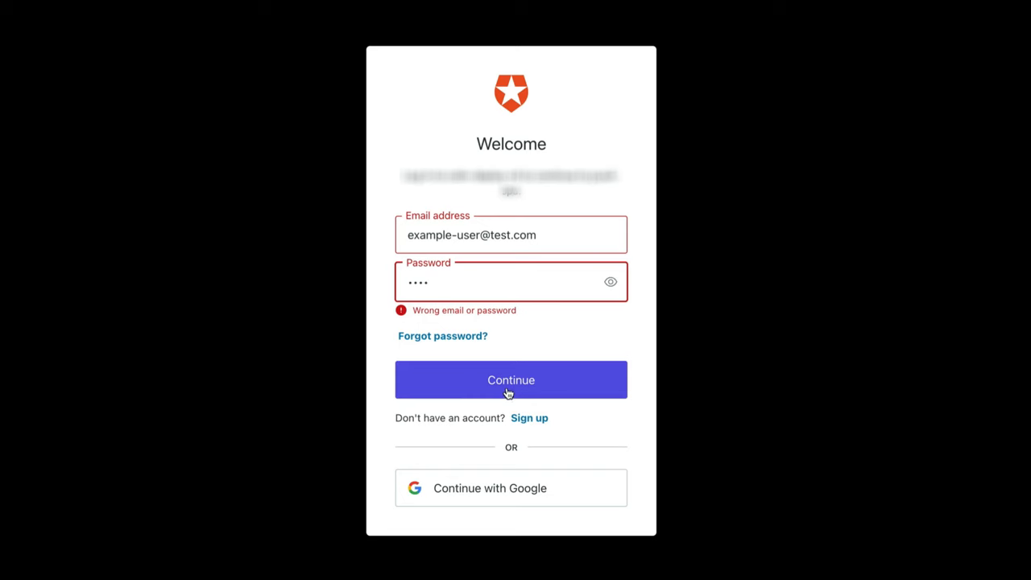
{"action": "left_click", "coordinate": [511, 379]}
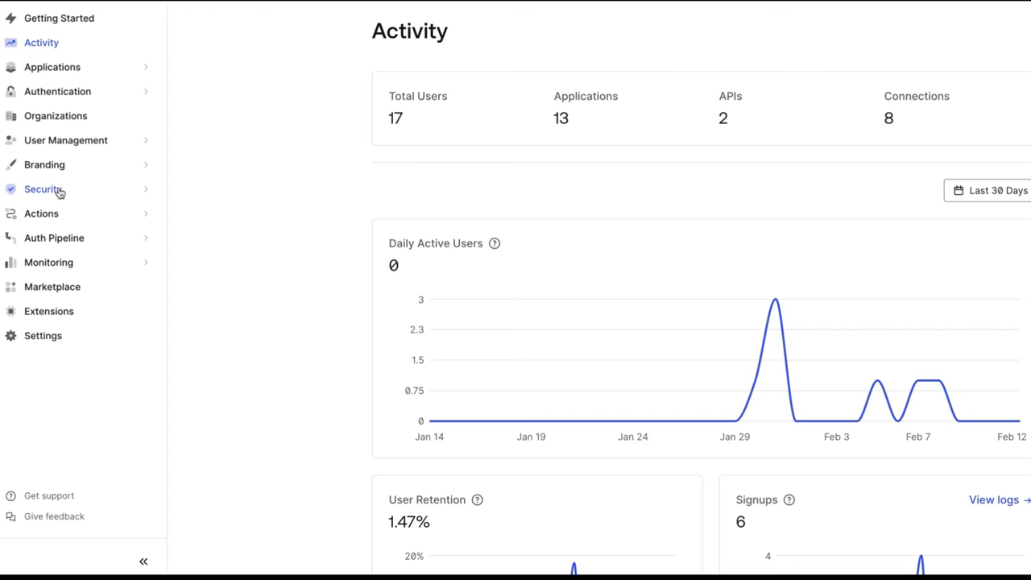
{"action": "left_click", "coordinate": [43, 188]}
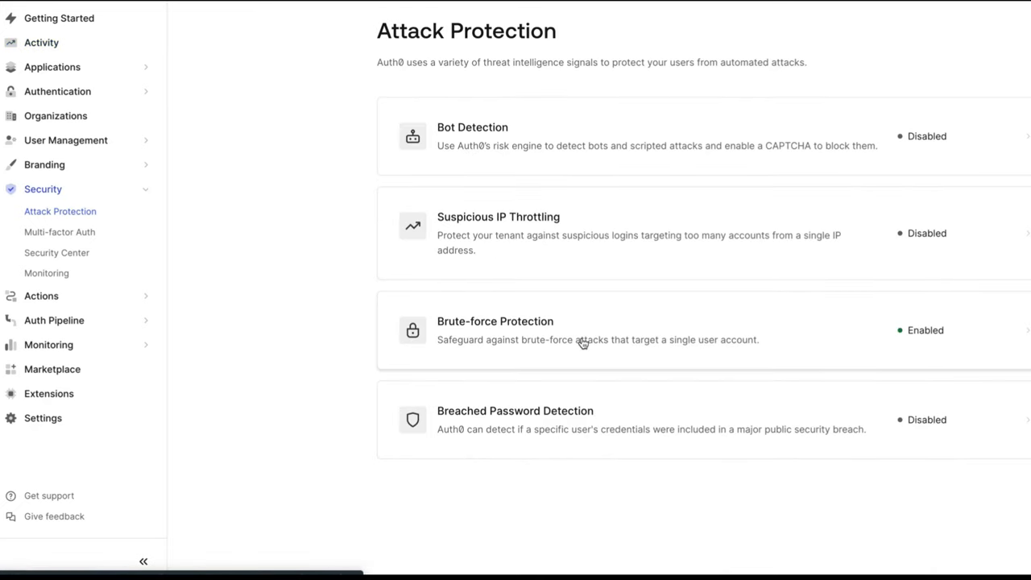
{"action": "left_click", "coordinate": [496, 330]}
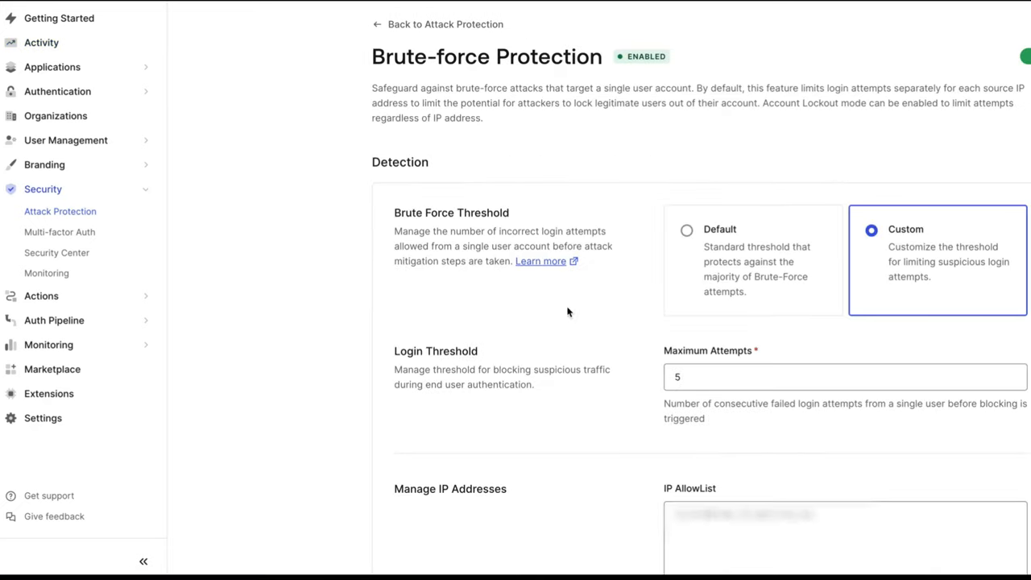
{"action": "scroll", "scroll_direction": "down", "scroll_amount": 3}
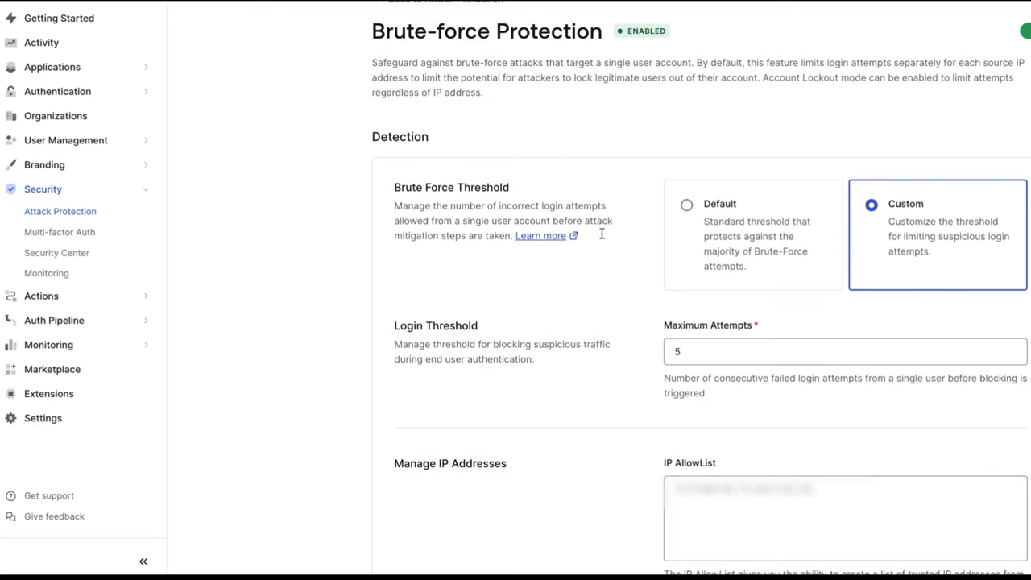
{"action": "scroll", "scroll_direction": "down", "scroll_amount": 3}
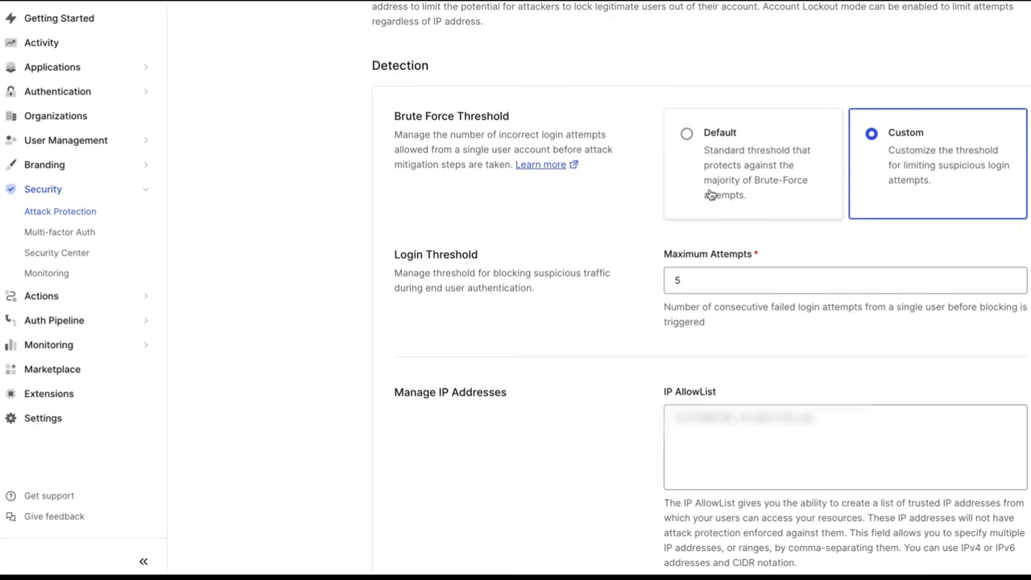
{"action": "left_click", "coordinate": [41, 42]}
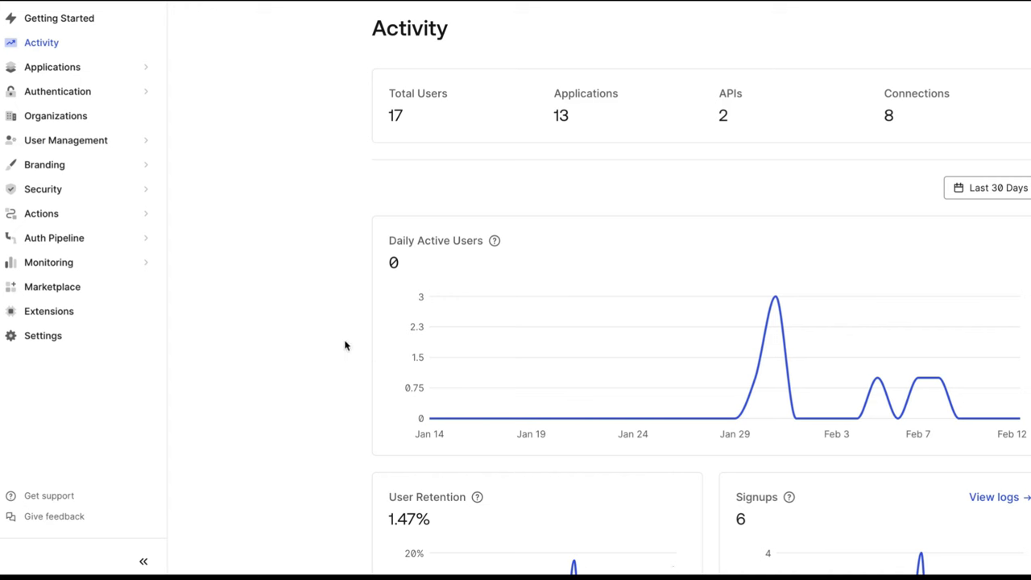
{"action": "mouse_move", "coordinate": [100, 264]}
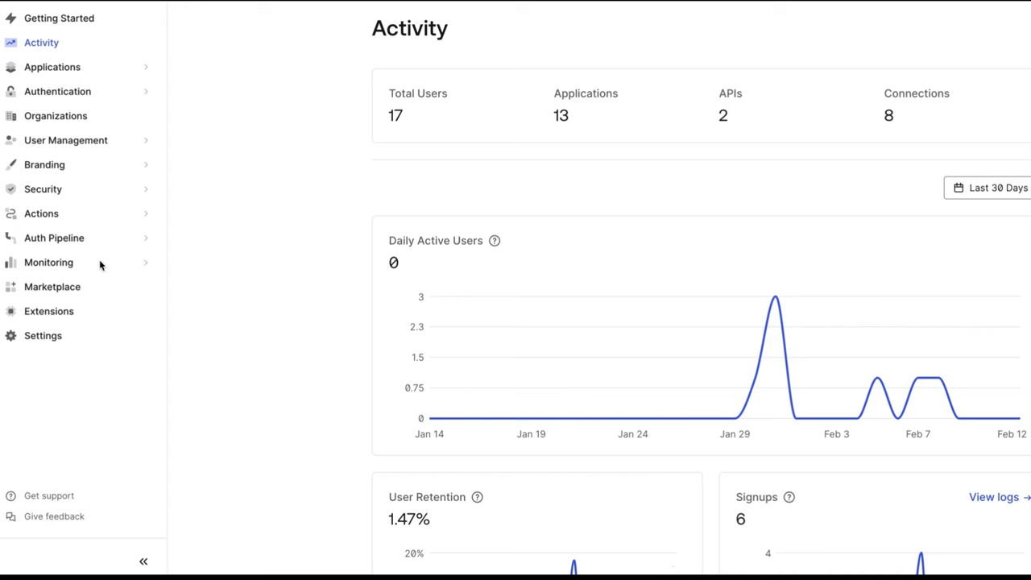
{"action": "mouse_move", "coordinate": [48, 262]}
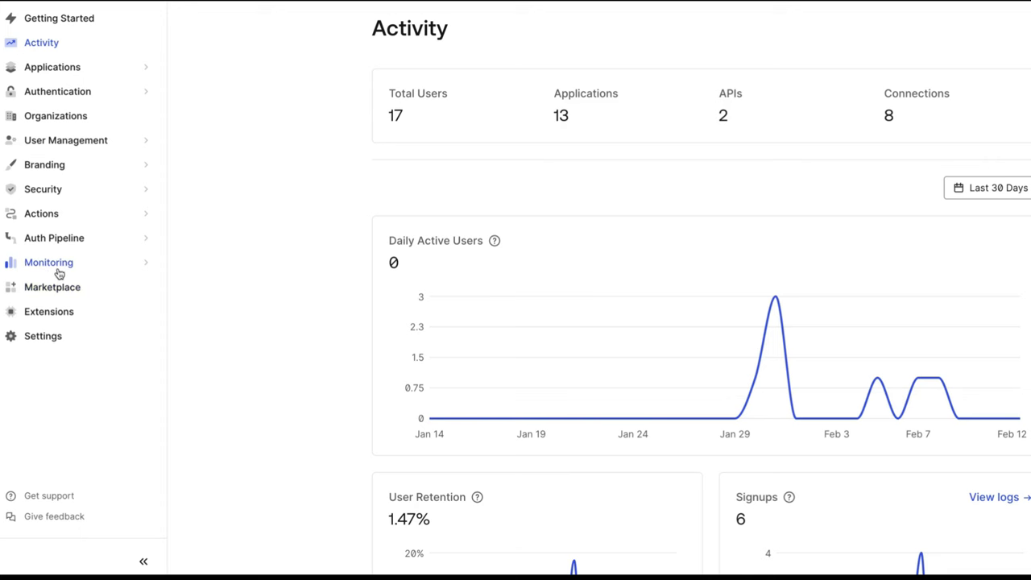
Filter the Monitoring logs by limit_wc to list Blocked Account entries
{"action": "left_click", "coordinate": [49, 262]}
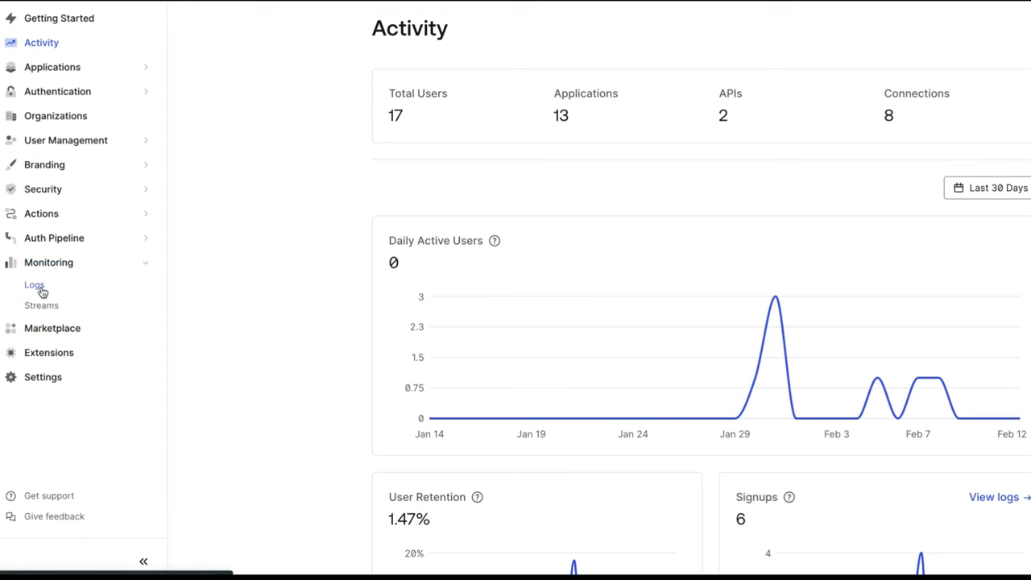
{"action": "left_click", "coordinate": [34, 284]}
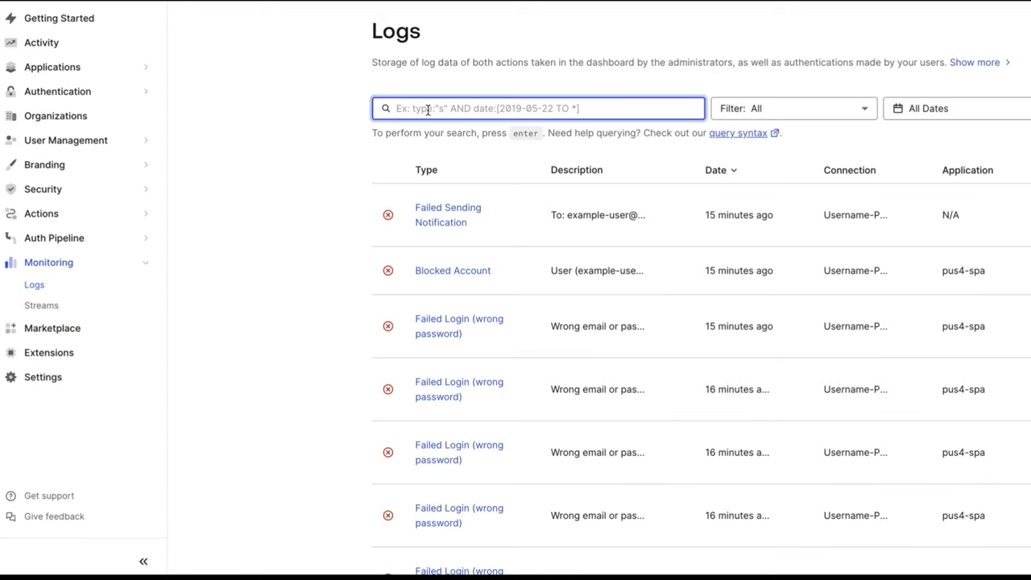
{"action": "type", "text": "limit_wc"}
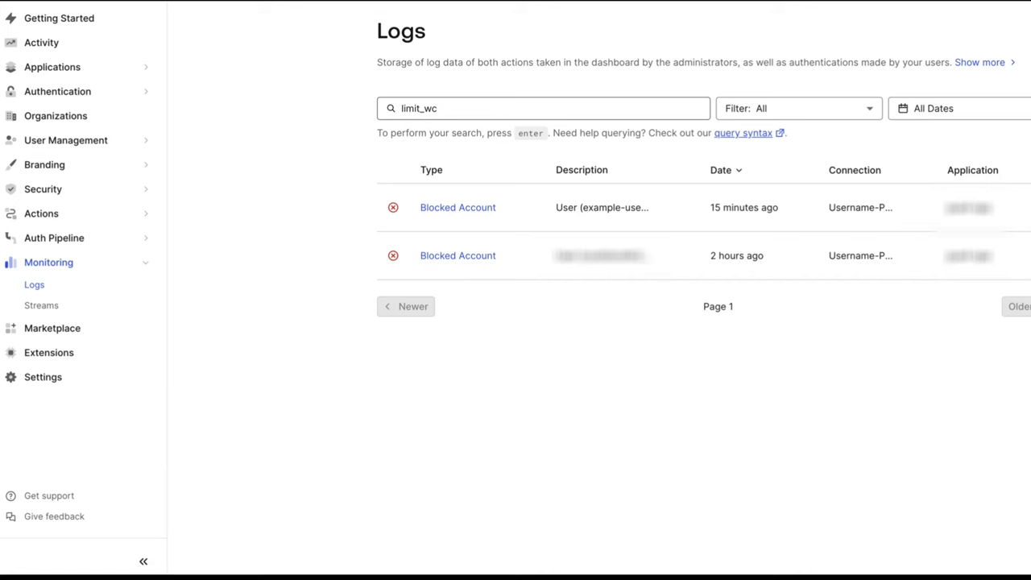
{"action": "left_click", "coordinate": [458, 207]}
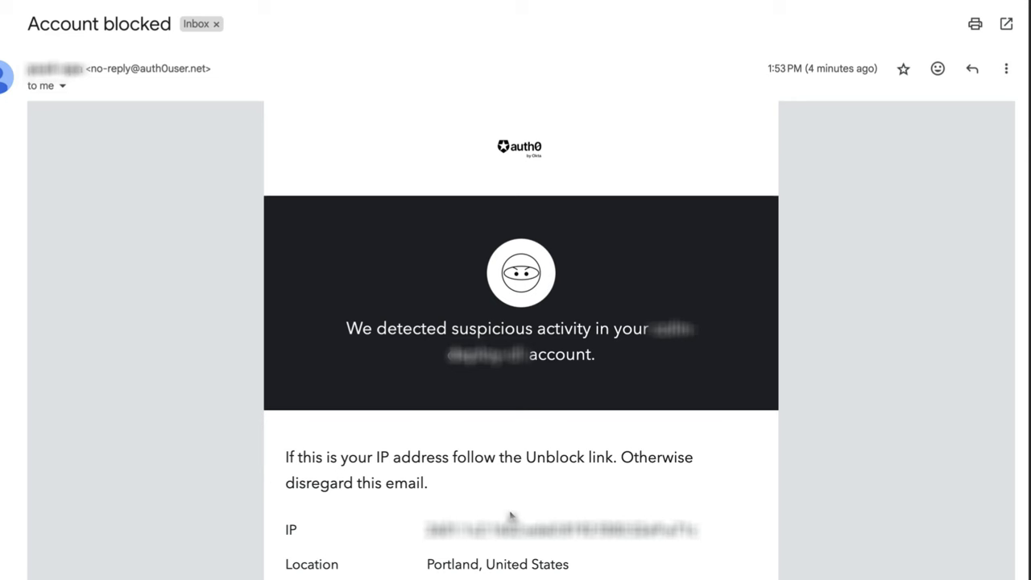
{"action": "mouse_move", "coordinate": [592, 297]}
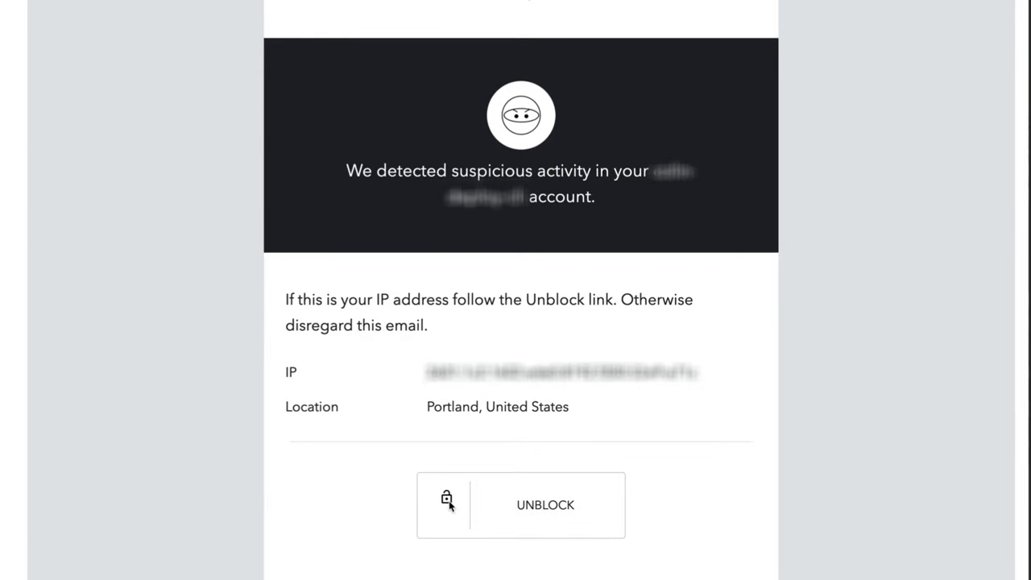
Click UNBLOCK in the Account blocked email to unlock the account
{"action": "left_click", "coordinate": [545, 505]}
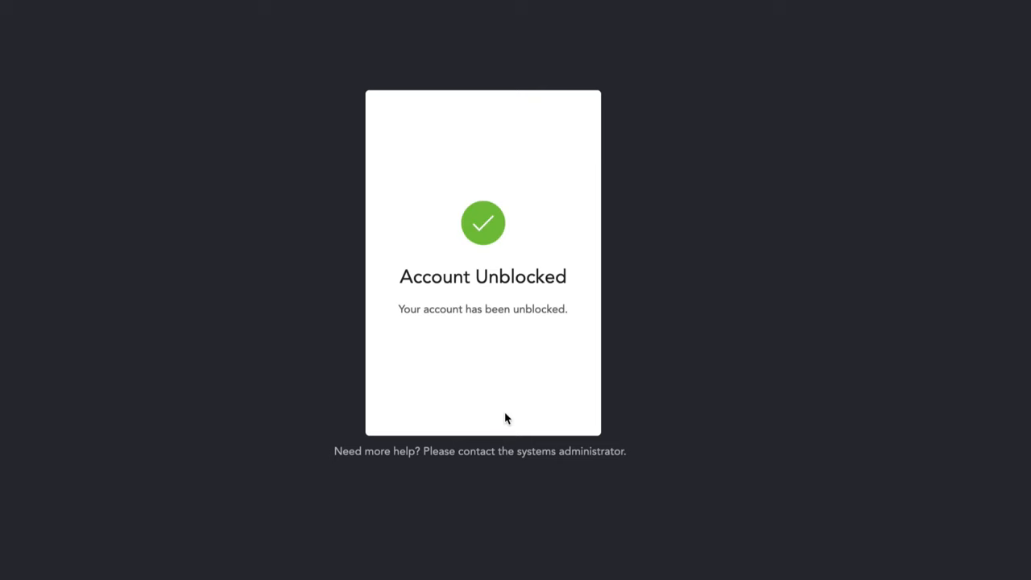
{"action": "mouse_move", "coordinate": [462, 276]}
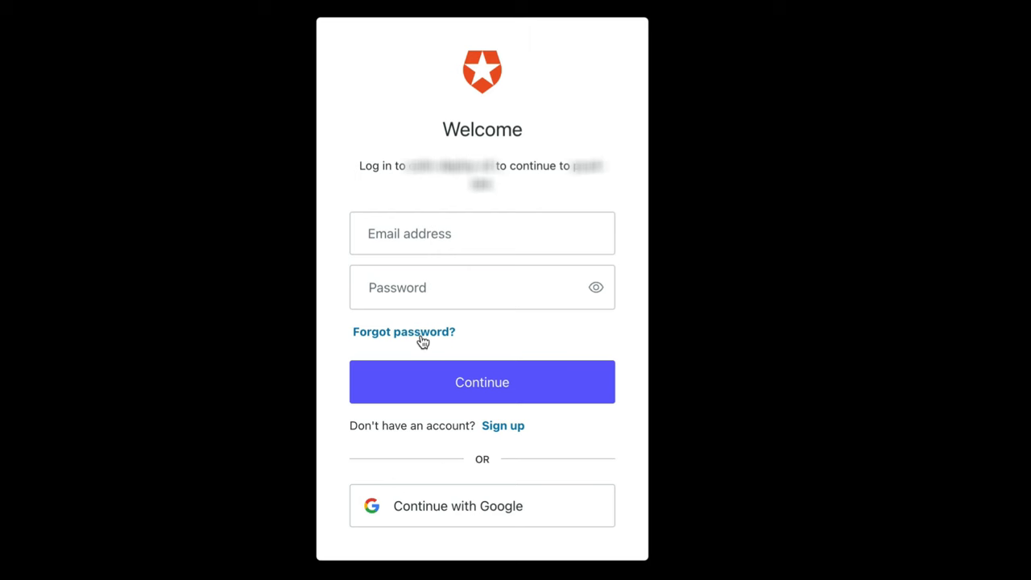
{"action": "left_click", "coordinate": [404, 331]}
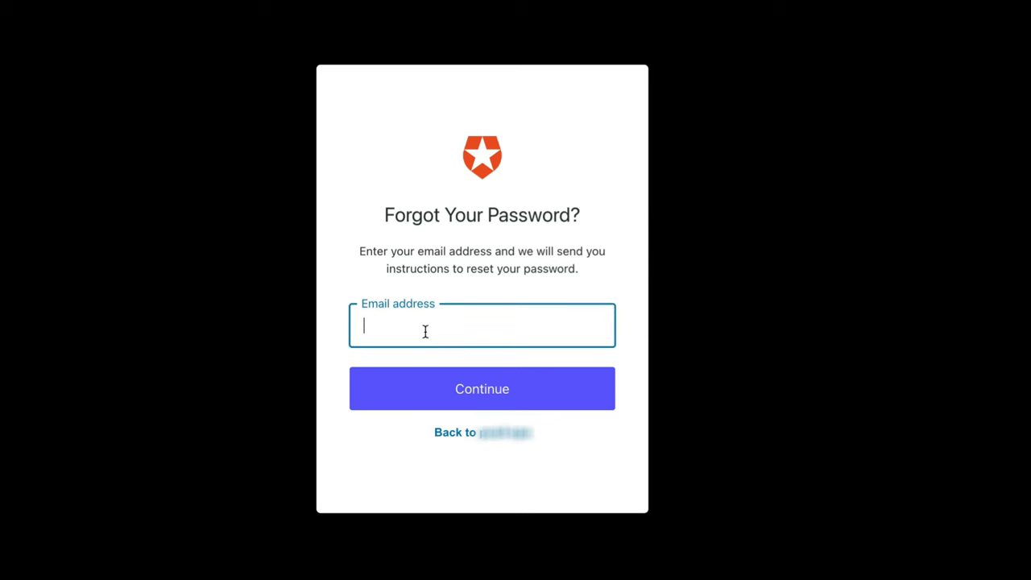
{"action": "type", "text": "test-user@"}
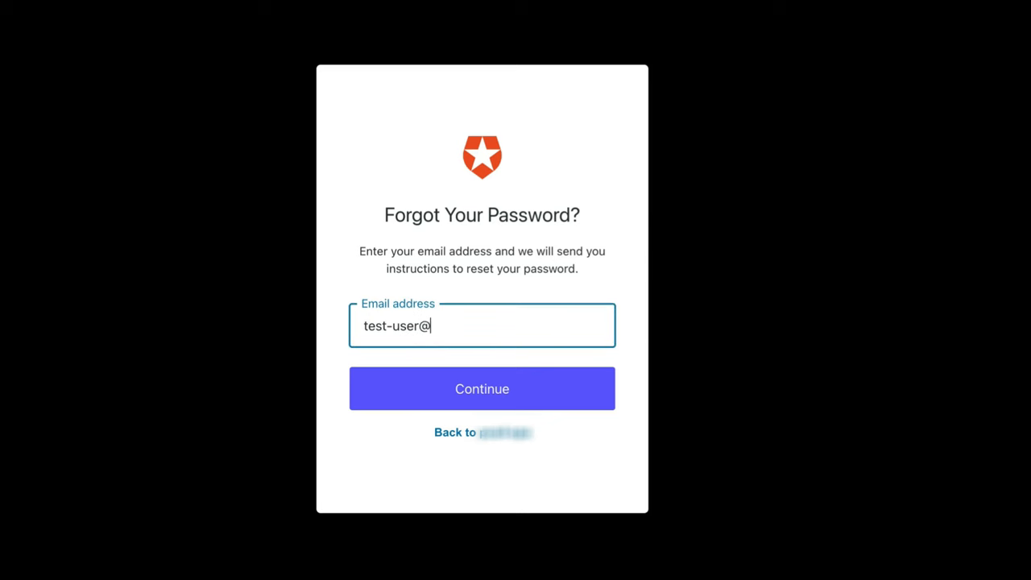
{"action": "type", "text": "example.com"}
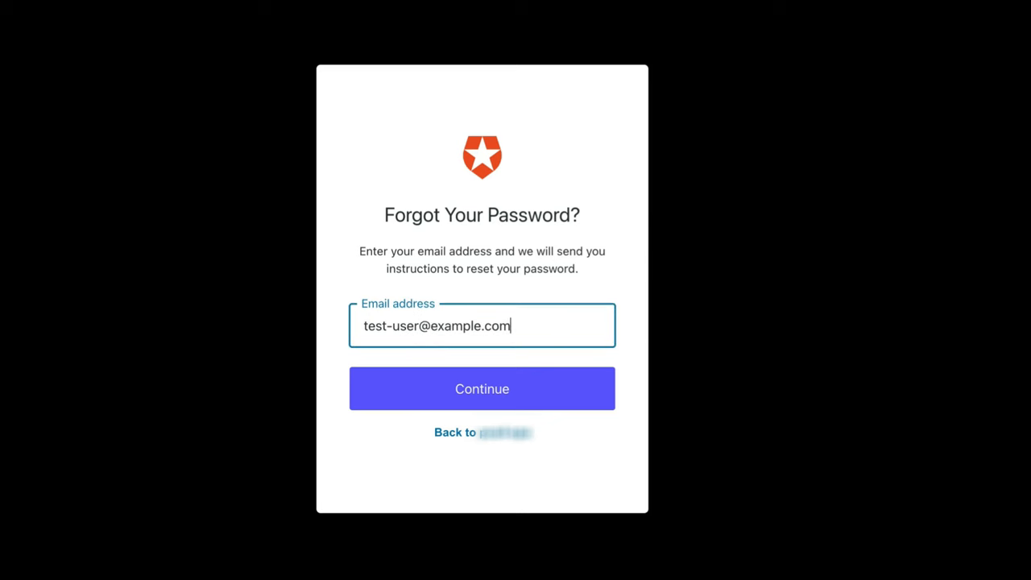
{"action": "left_click", "coordinate": [482, 388]}
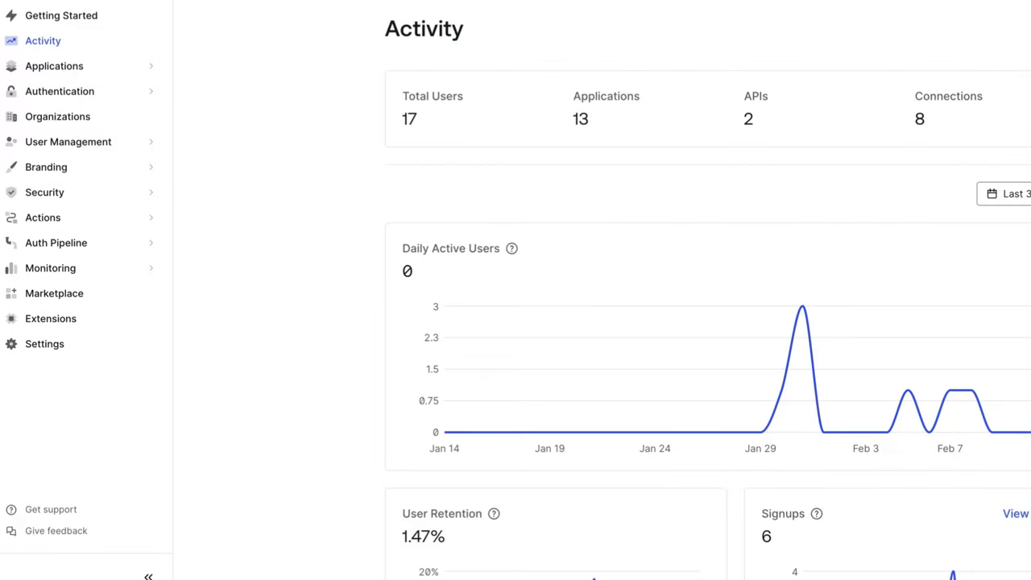
{"action": "mouse_move", "coordinate": [280, 233]}
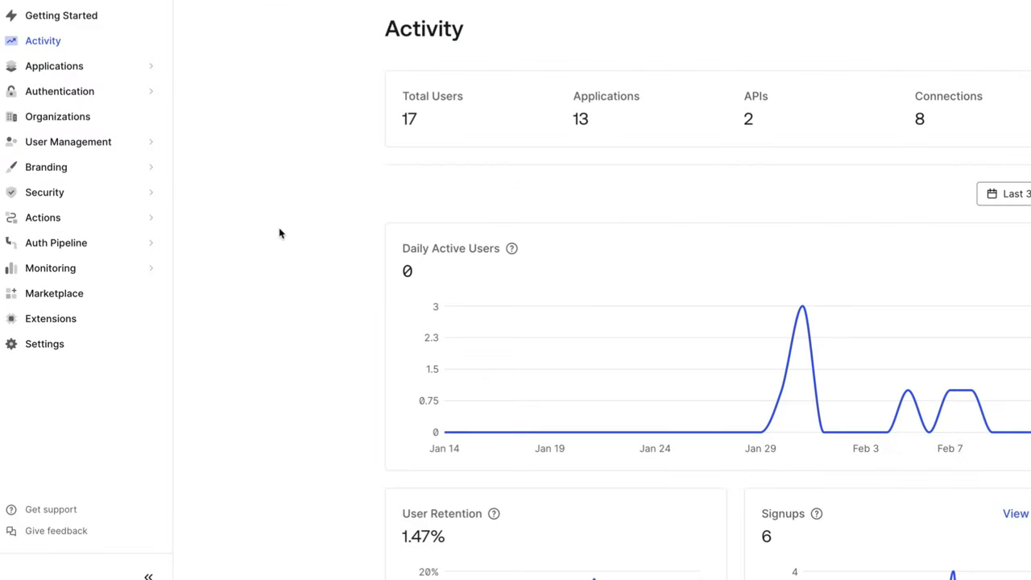
{"action": "mouse_move", "coordinate": [67, 142]}
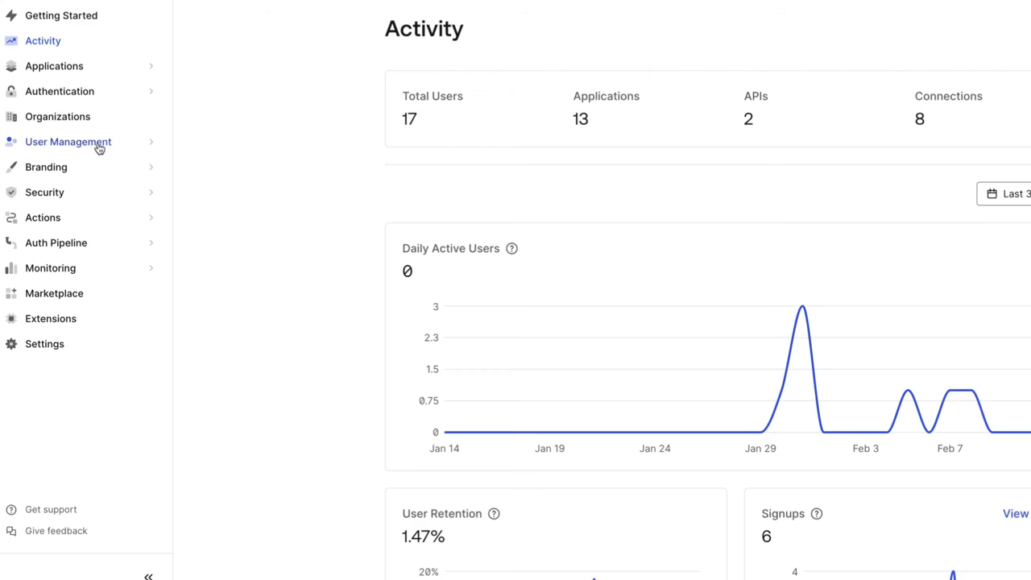
Search users for 'example' and open the test user's details
{"action": "left_click", "coordinate": [68, 141]}
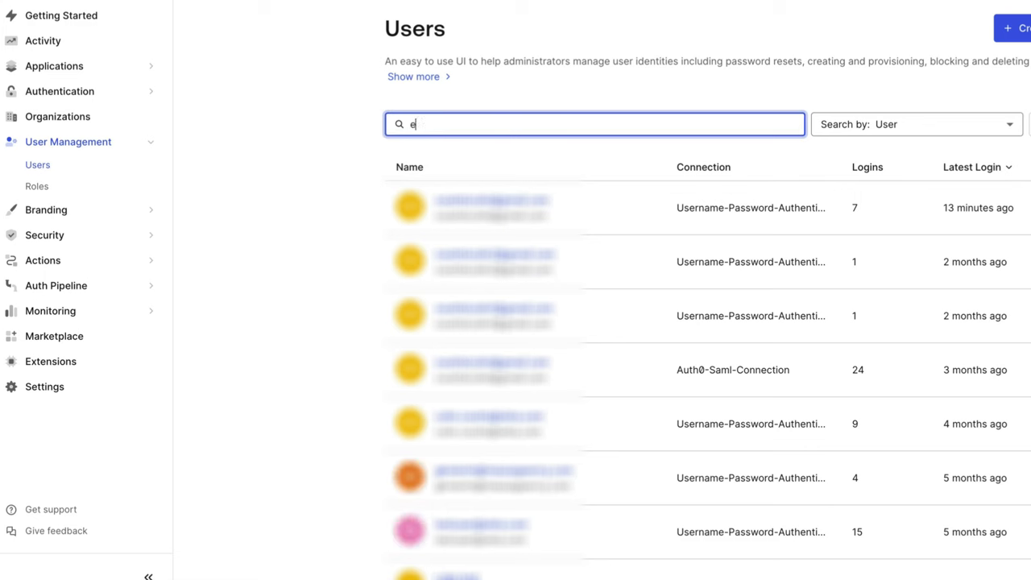
{"action": "type", "text": "xample"}
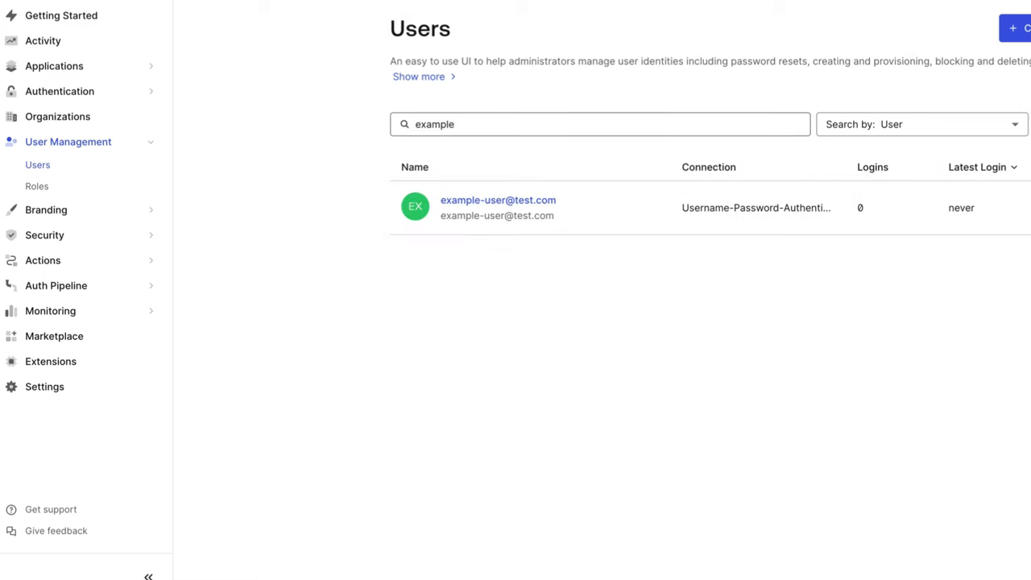
{"action": "left_click", "coordinate": [498, 200]}
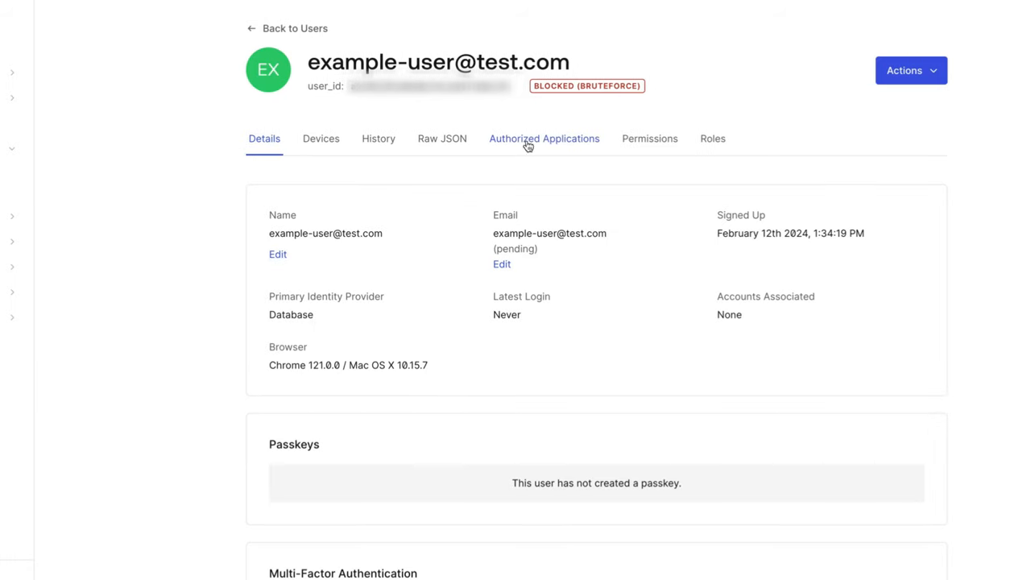
{"action": "mouse_move", "coordinate": [898, 86]}
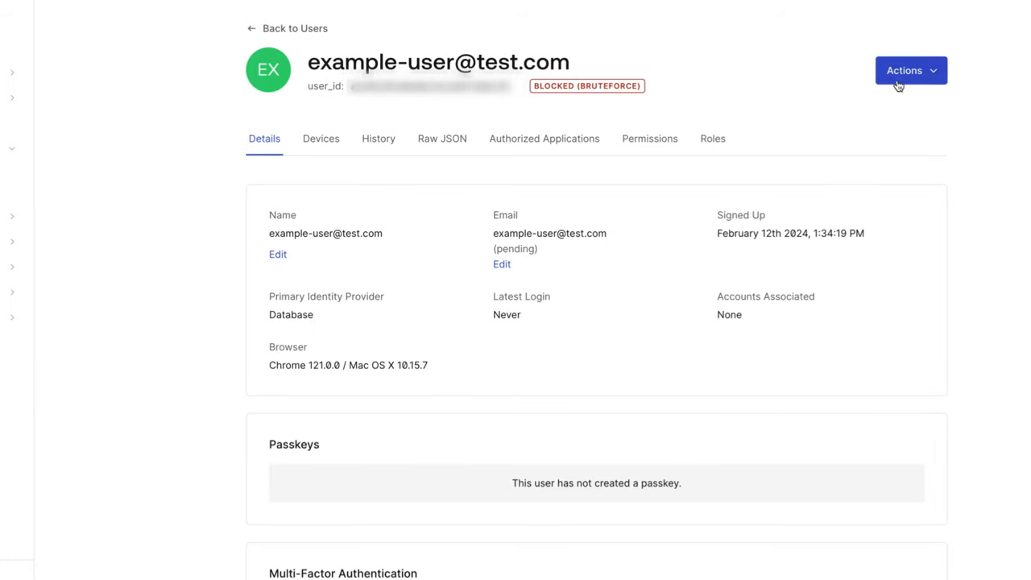
Unblock the user for all IPs and confirm the action
{"action": "left_click", "coordinate": [904, 70]}
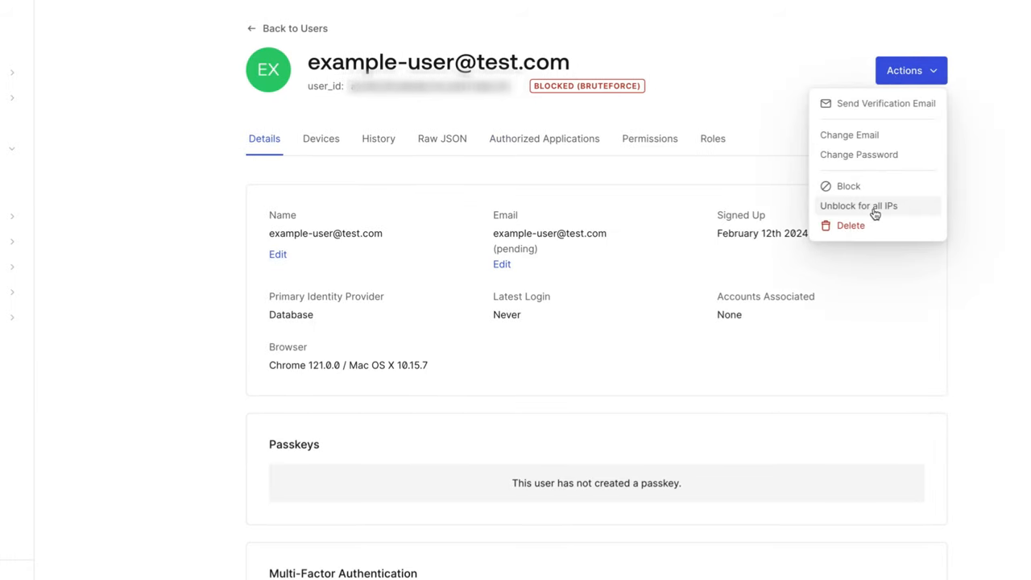
{"action": "left_click", "coordinate": [857, 205]}
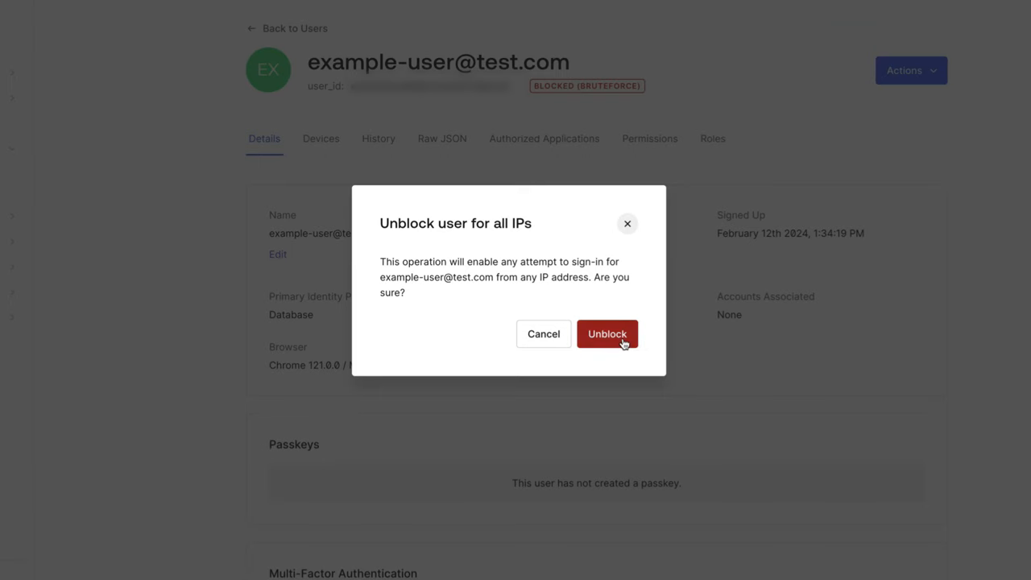
{"action": "left_click", "coordinate": [606, 333]}
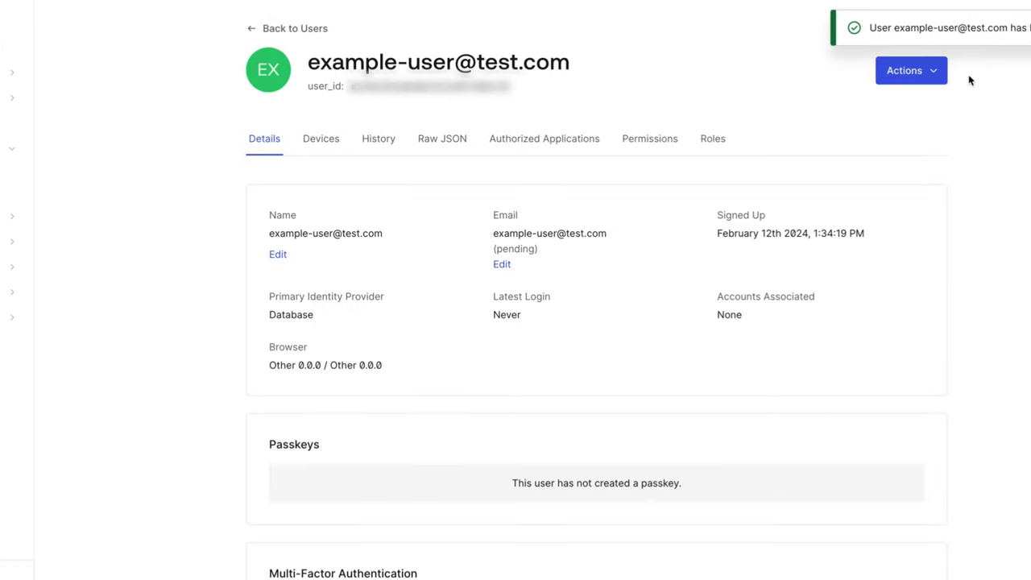
{"action": "left_click", "coordinate": [39, 45]}
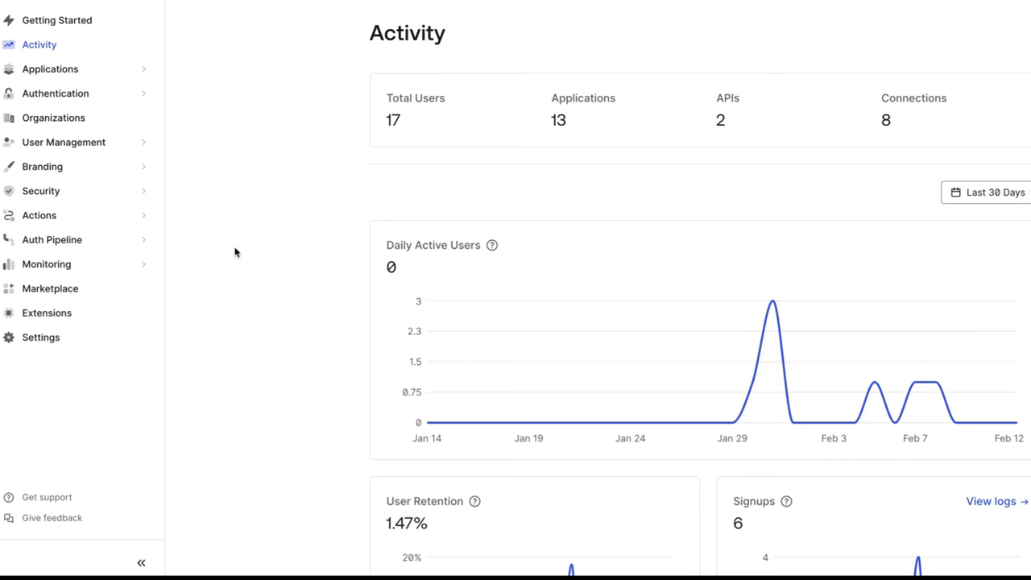
Set Brute-force Protection maximum attempts to 10 and save the settings
{"action": "left_click", "coordinate": [41, 191]}
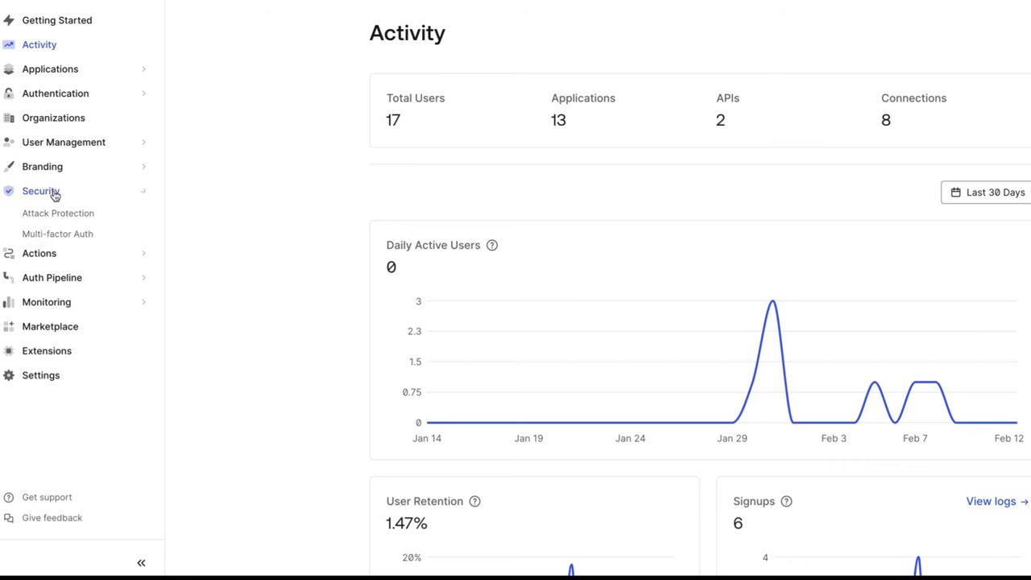
{"action": "left_click", "coordinate": [40, 190]}
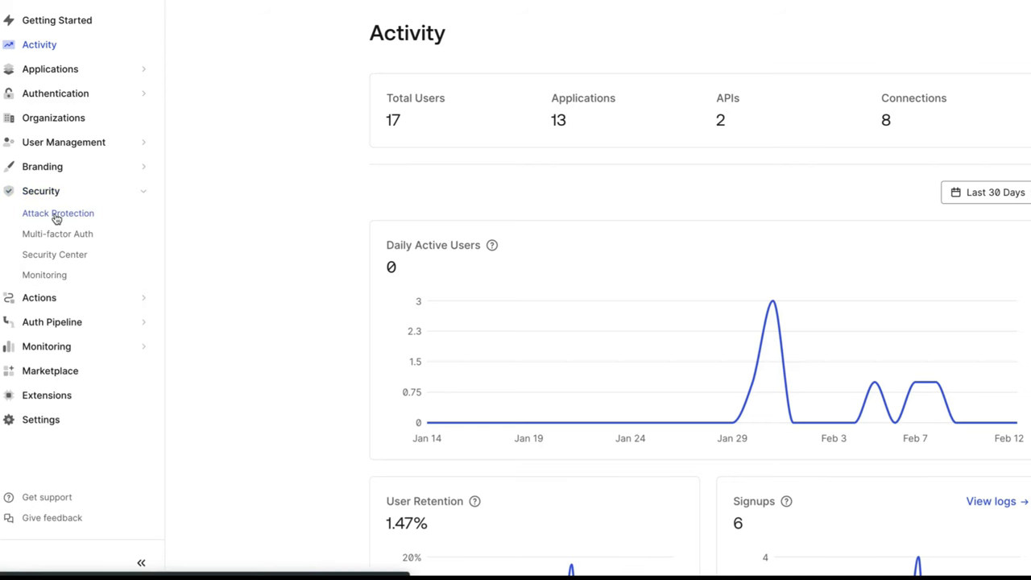
{"action": "left_click", "coordinate": [57, 213]}
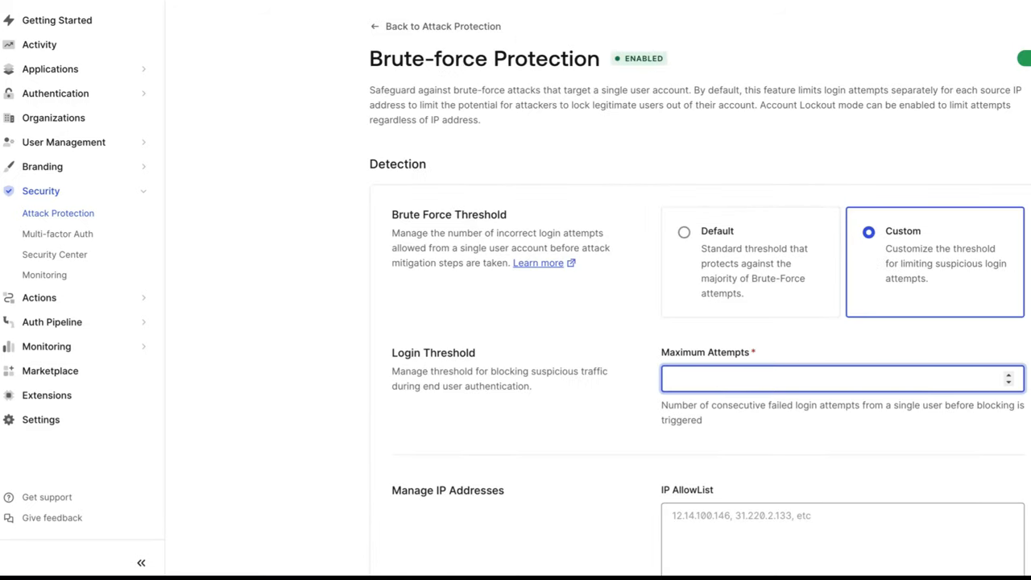
{"action": "type", "text": "10"}
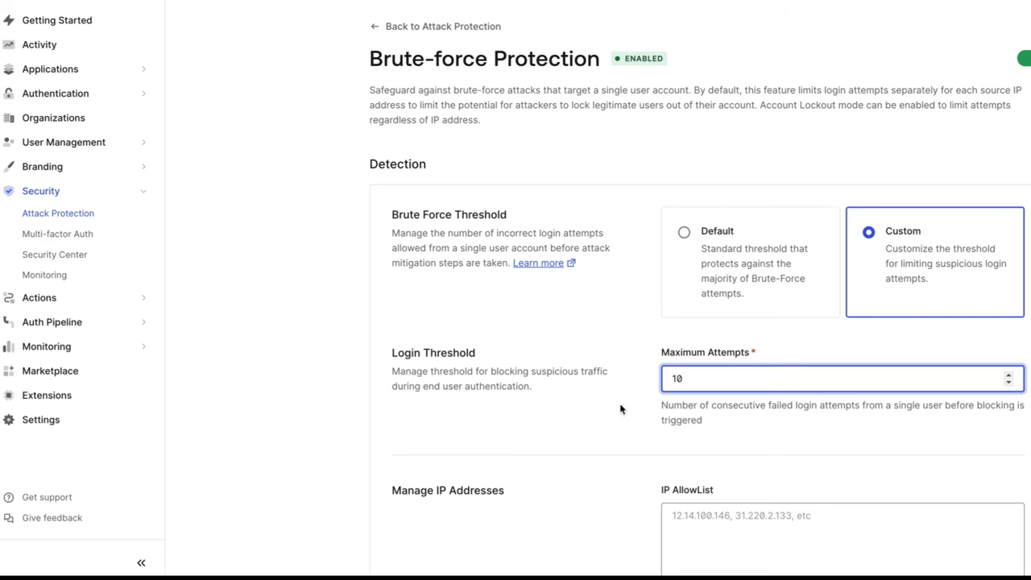
{"action": "scroll", "scroll_direction": "down", "scroll_amount": 3}
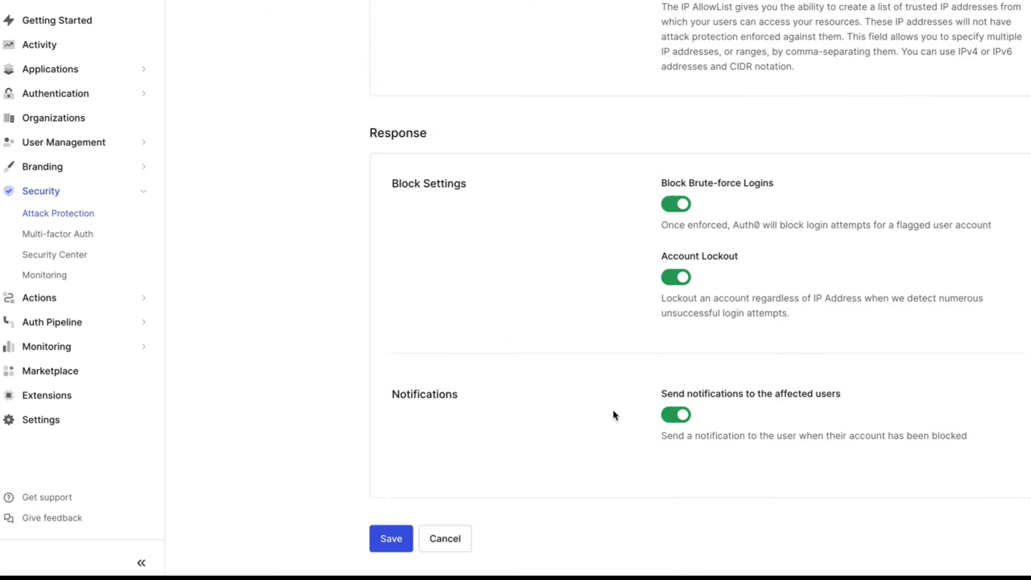
{"action": "left_click", "coordinate": [390, 538]}
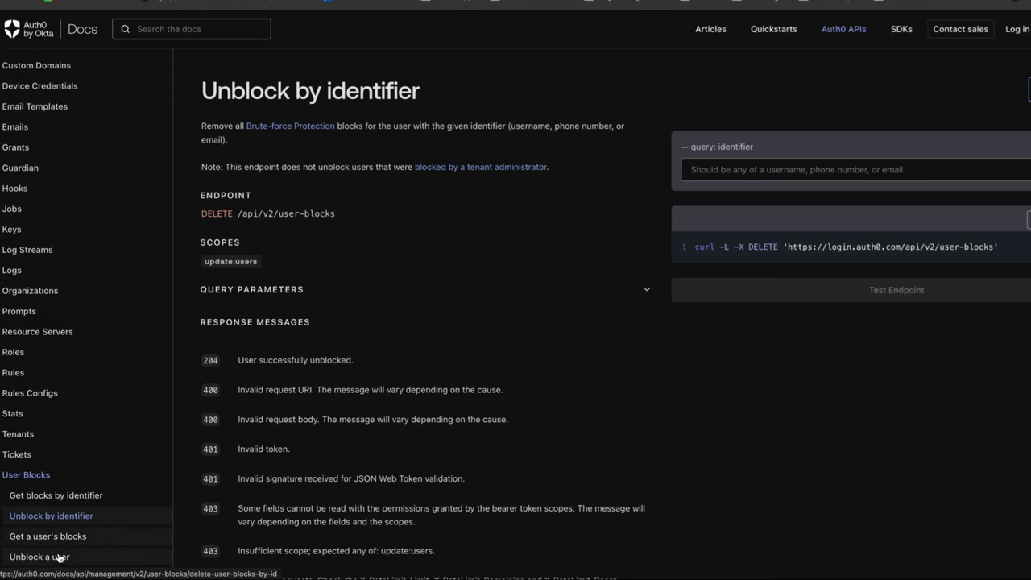
Show the 'Unblock a user' endpoint docs and scroll to its response messages
{"action": "left_click", "coordinate": [39, 557]}
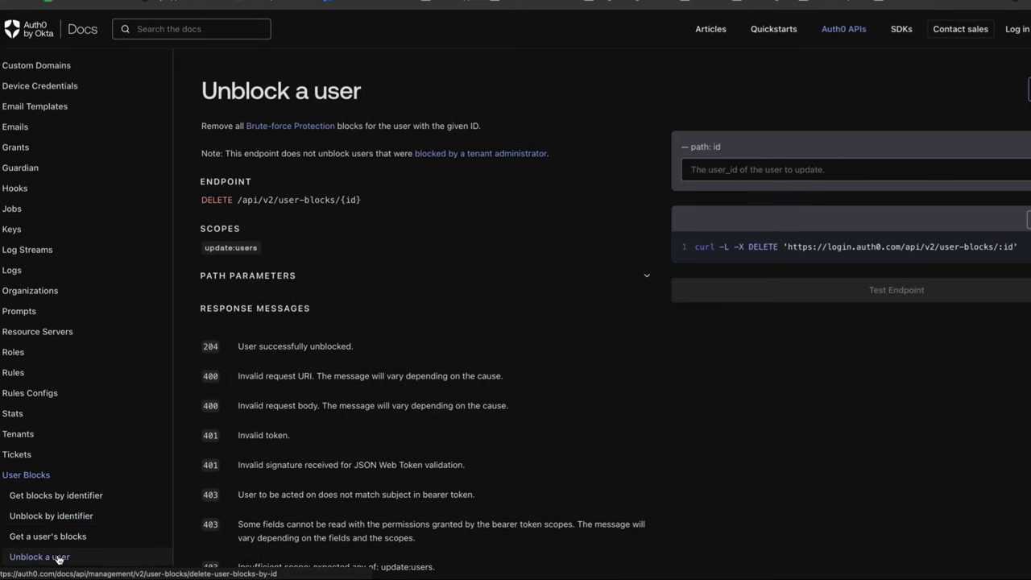
{"action": "scroll", "scroll_direction": "down", "scroll_amount": 3}
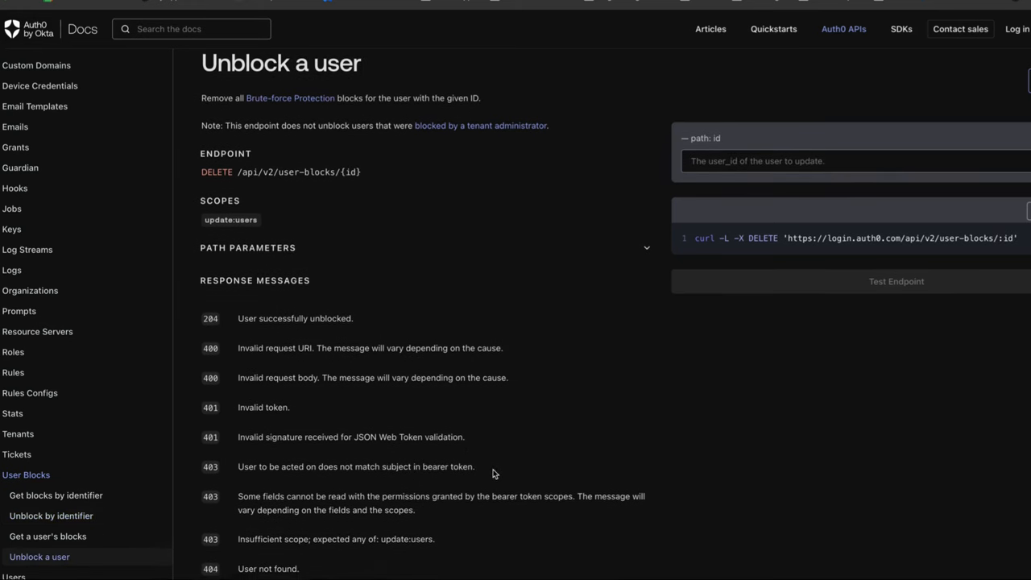